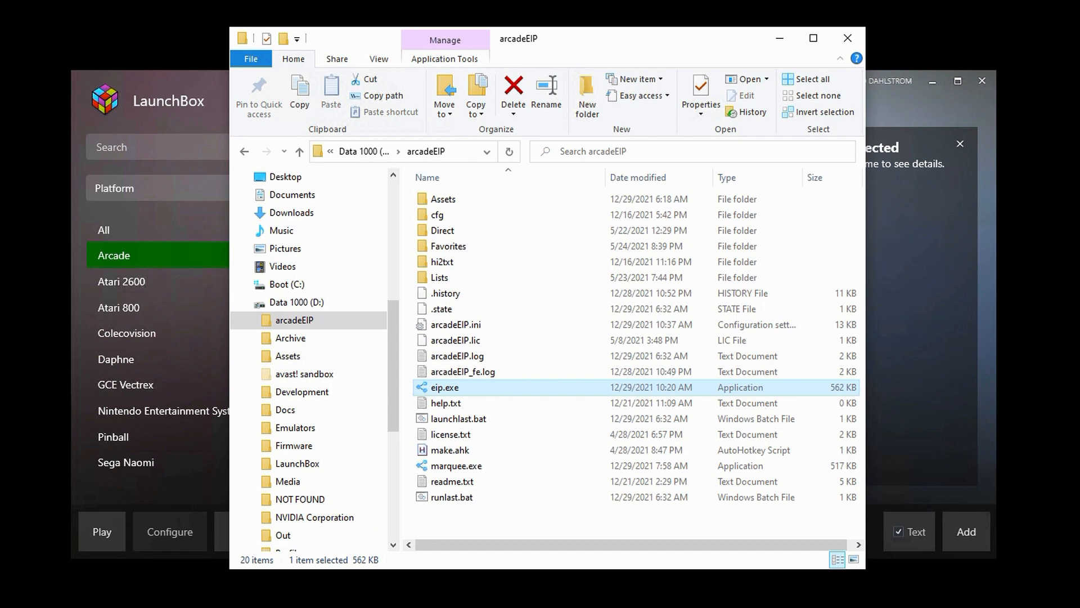
{"action": "mouse_move", "coordinate": [382, 262]}
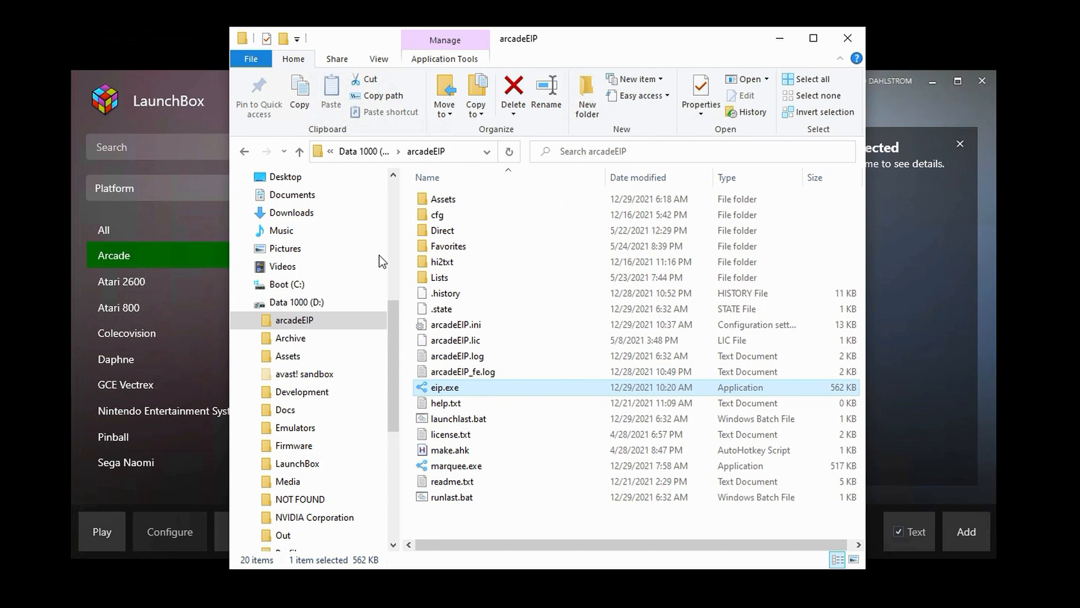
{"action": "mouse_move", "coordinate": [280, 324]}
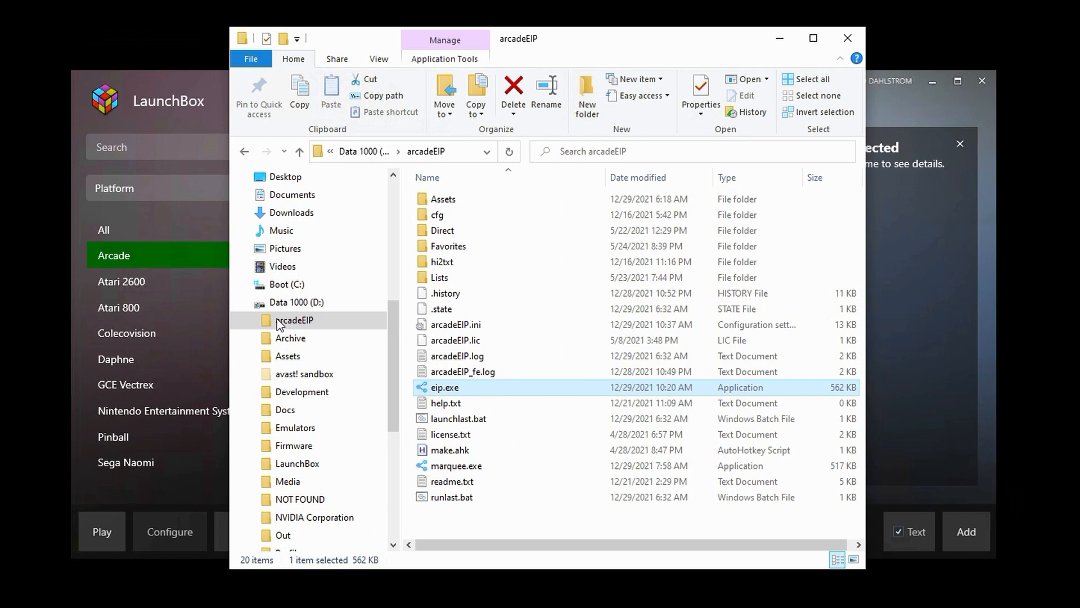
{"action": "mouse_move", "coordinate": [442, 396]}
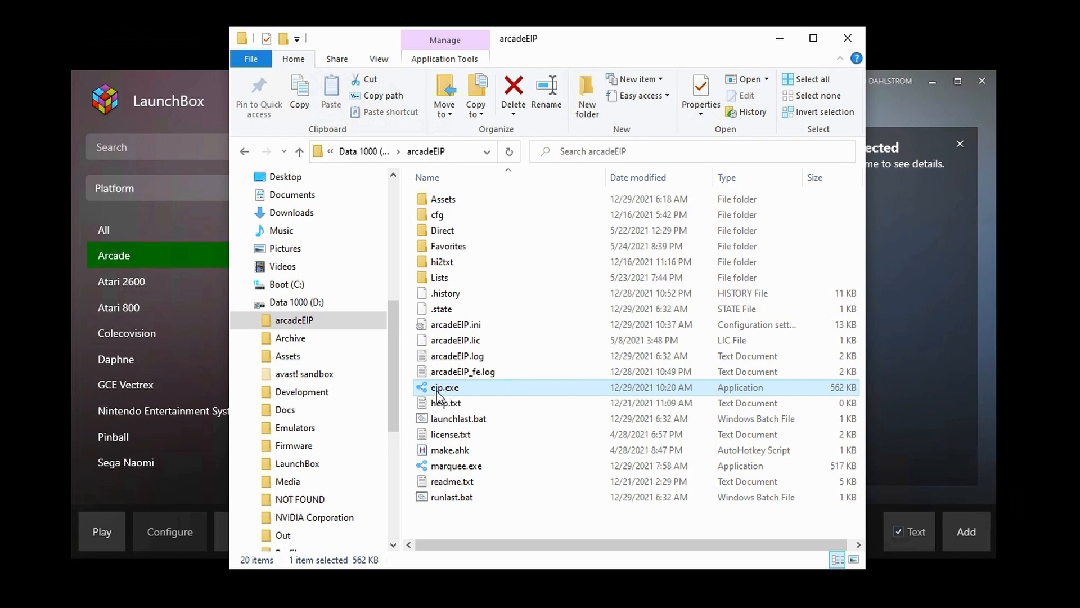
{"action": "mouse_move", "coordinate": [386, 239]}
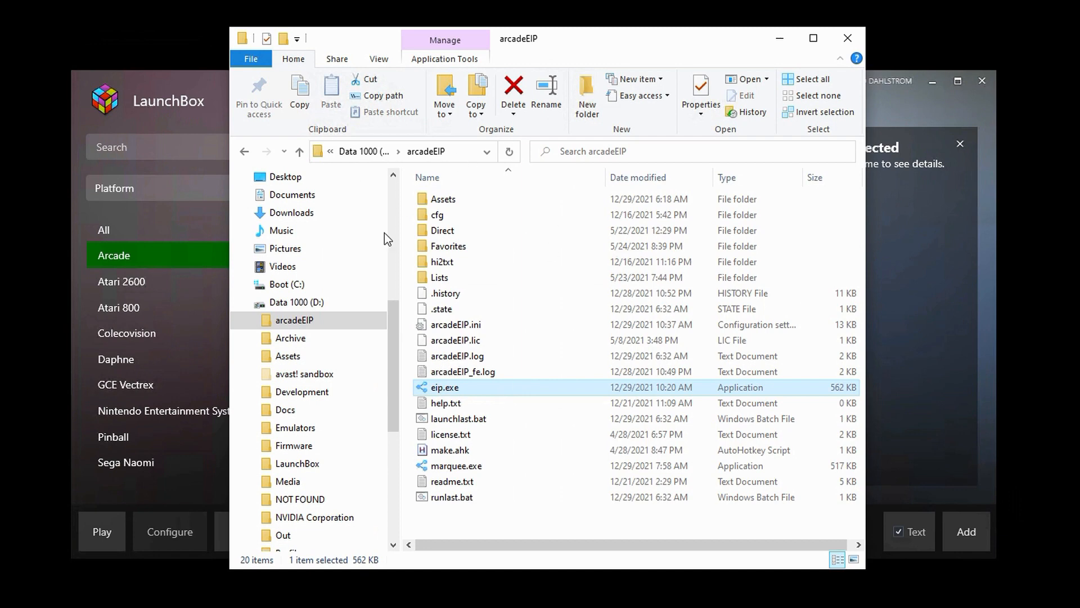
{"action": "mouse_move", "coordinate": [468, 400]}
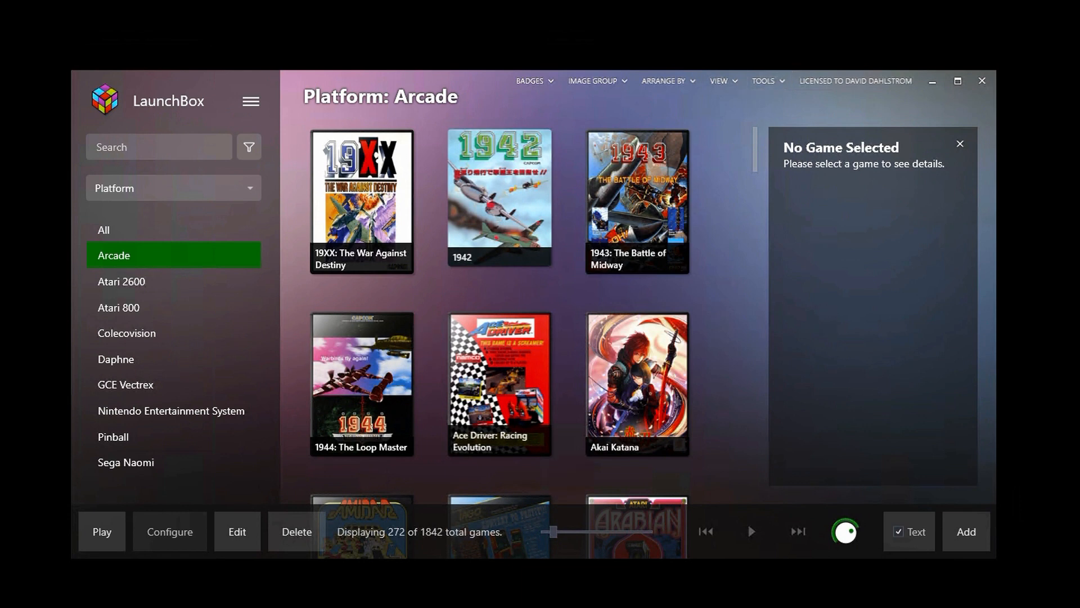
{"action": "mouse_move", "coordinate": [77, 269]}
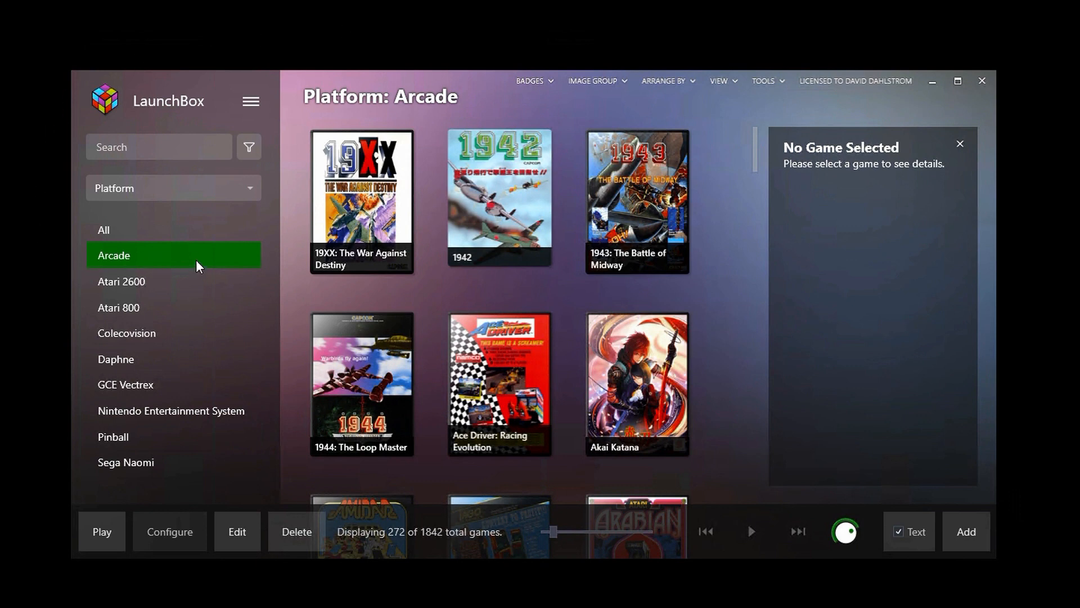
{"action": "mouse_move", "coordinate": [196, 260]}
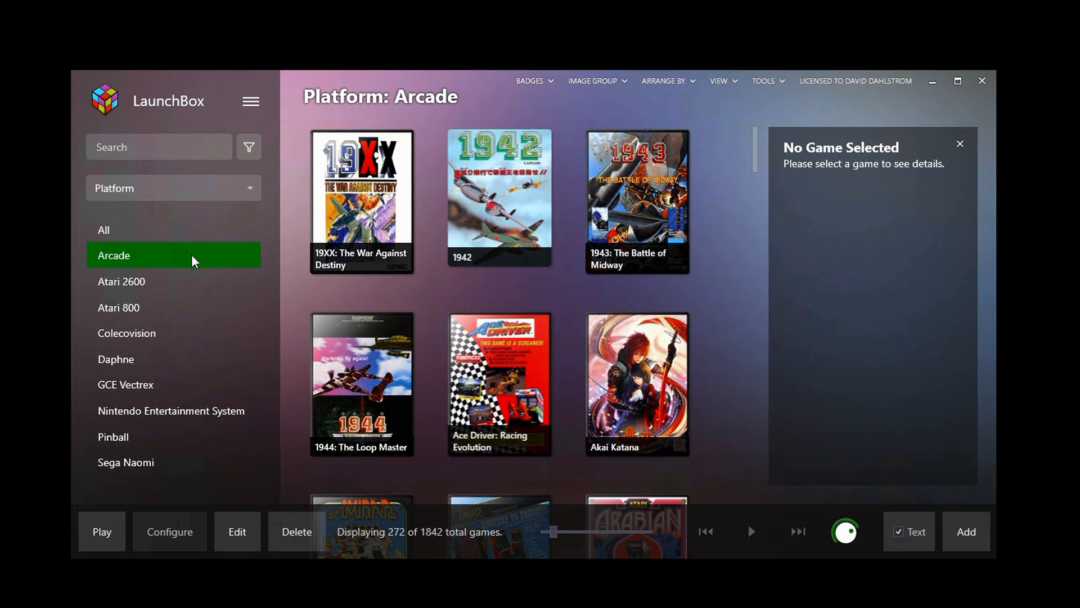
{"action": "mouse_move", "coordinate": [133, 264]}
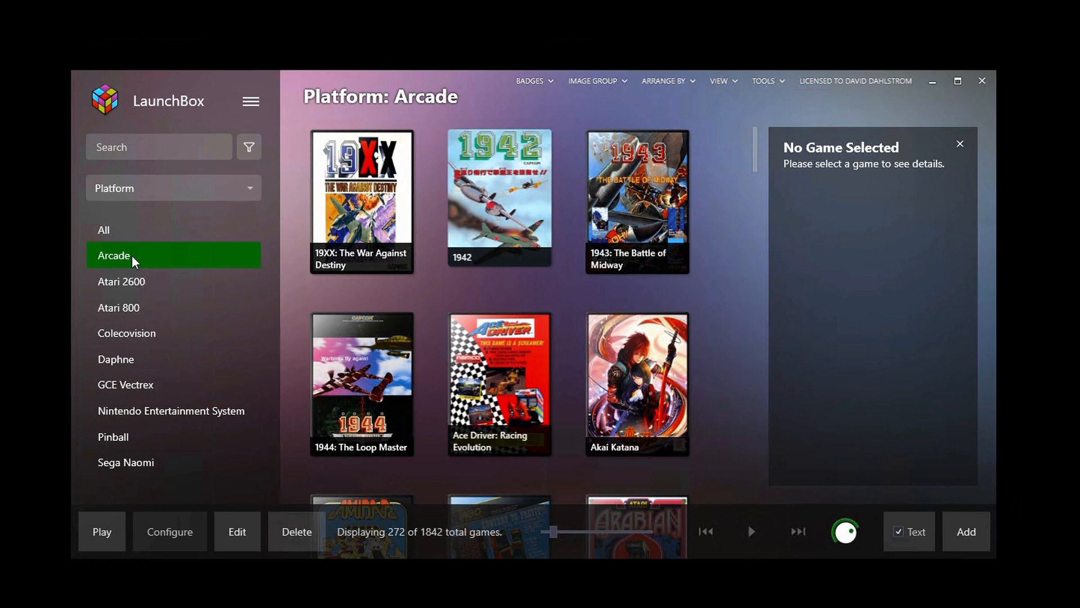
{"action": "mouse_move", "coordinate": [135, 291]}
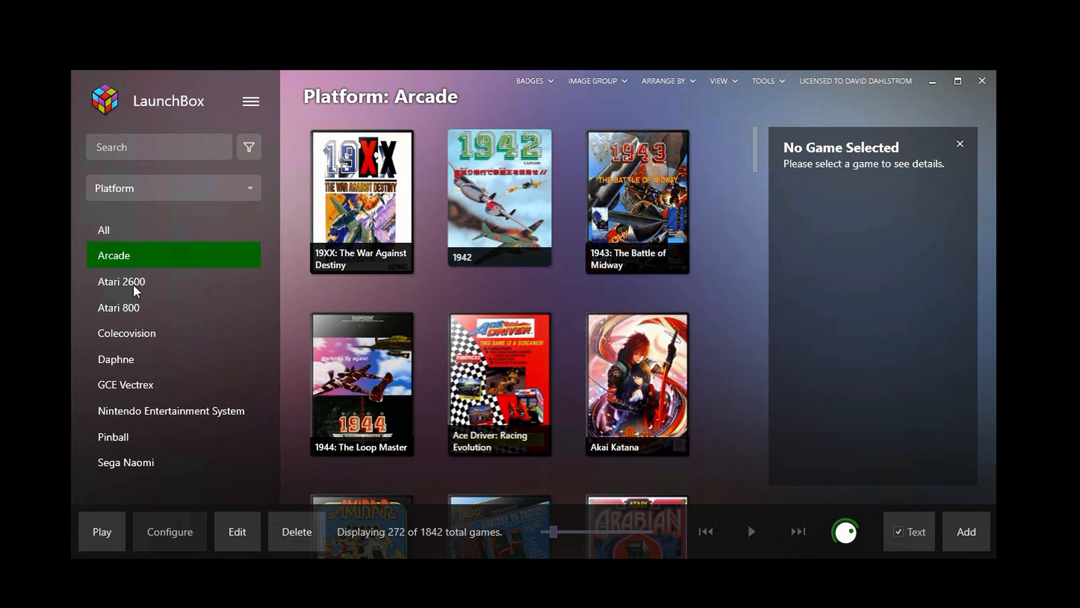
{"action": "mouse_move", "coordinate": [136, 301]}
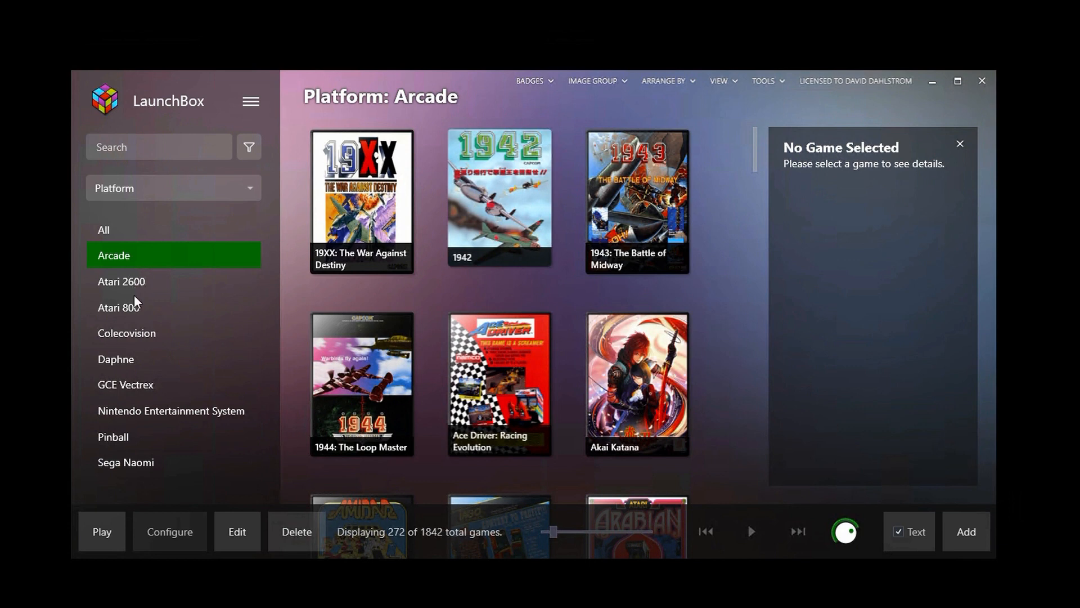
{"action": "mouse_move", "coordinate": [136, 308]}
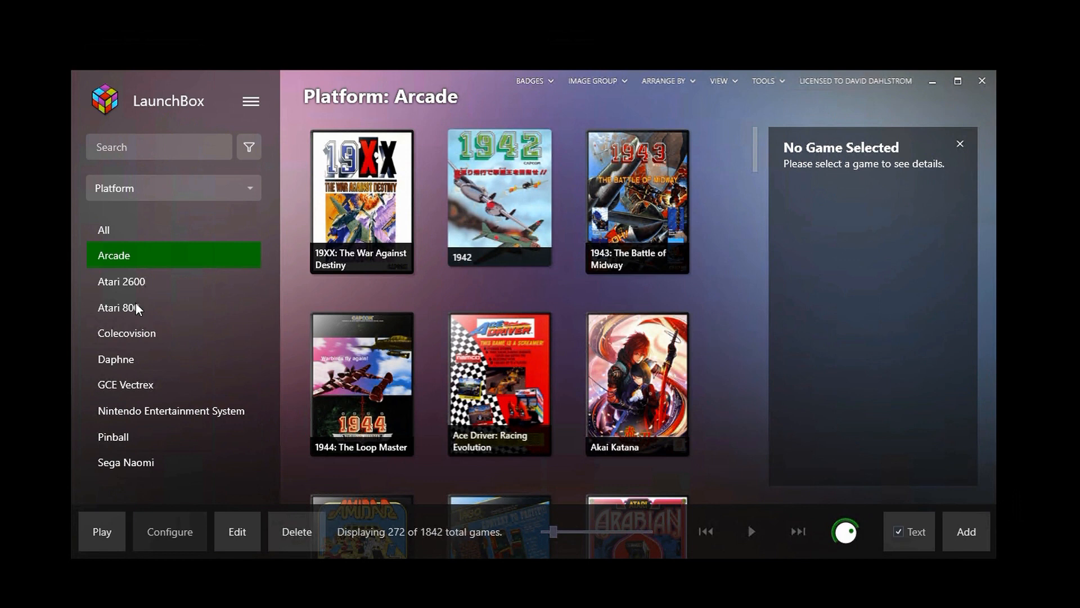
{"action": "mouse_move", "coordinate": [171, 328]}
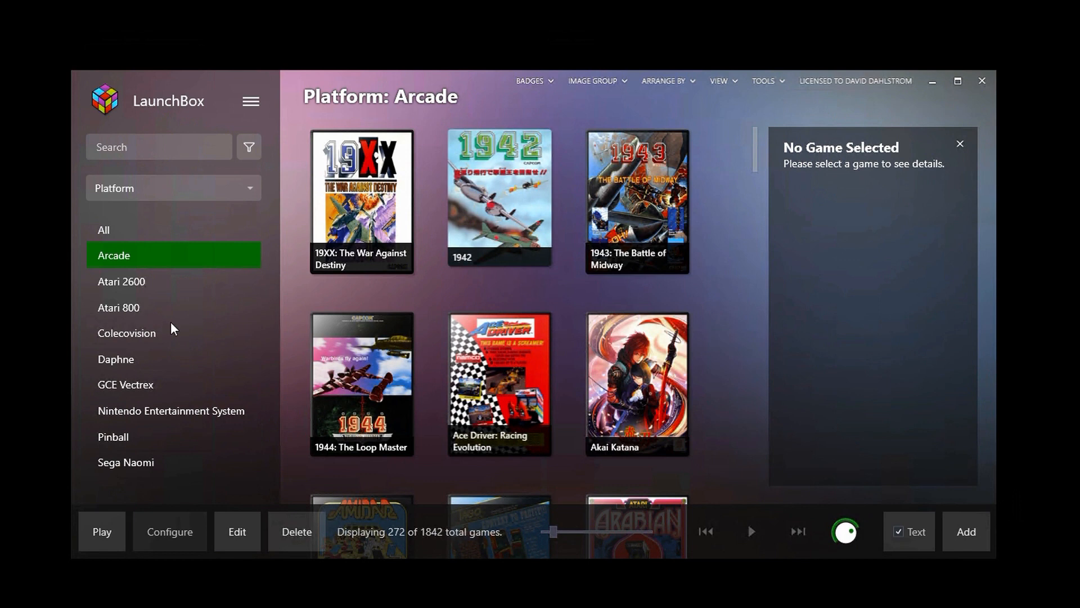
{"action": "mouse_move", "coordinate": [136, 374]}
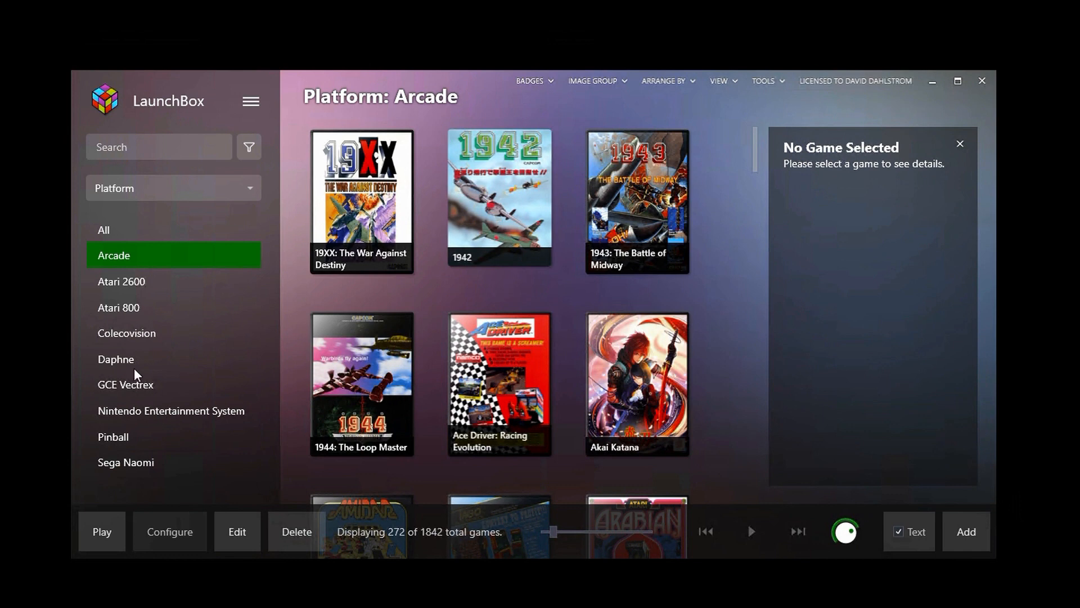
{"action": "mouse_move", "coordinate": [136, 366]}
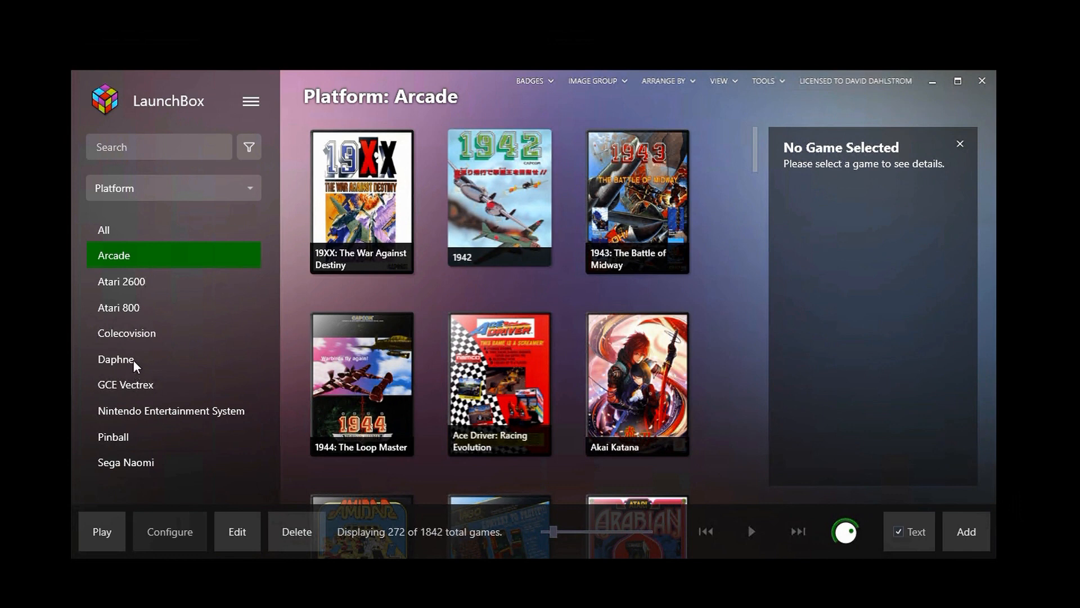
{"action": "mouse_move", "coordinate": [132, 447]}
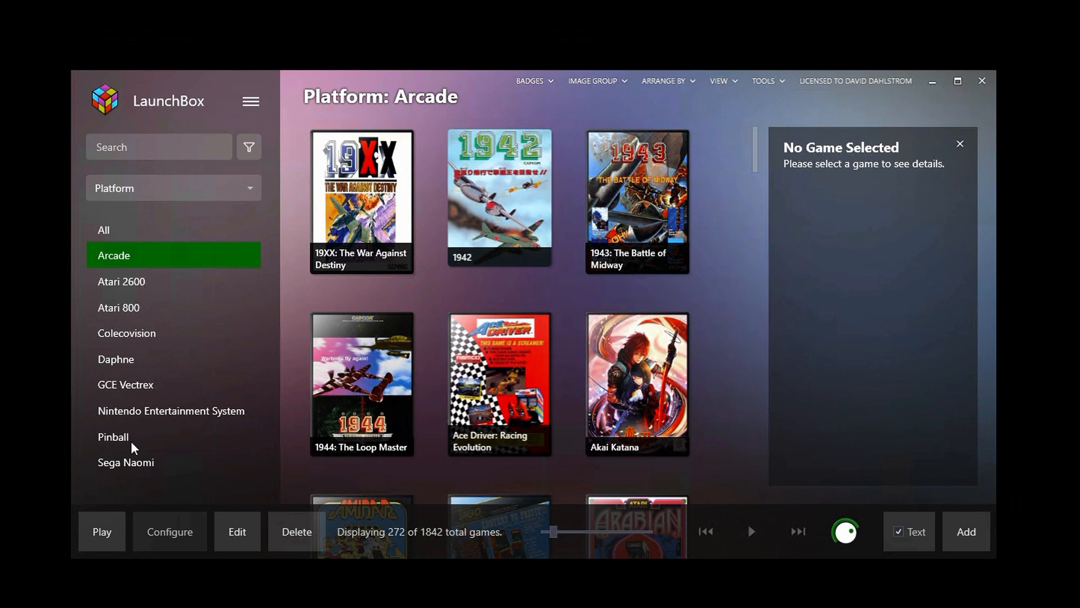
{"action": "mouse_move", "coordinate": [141, 470]}
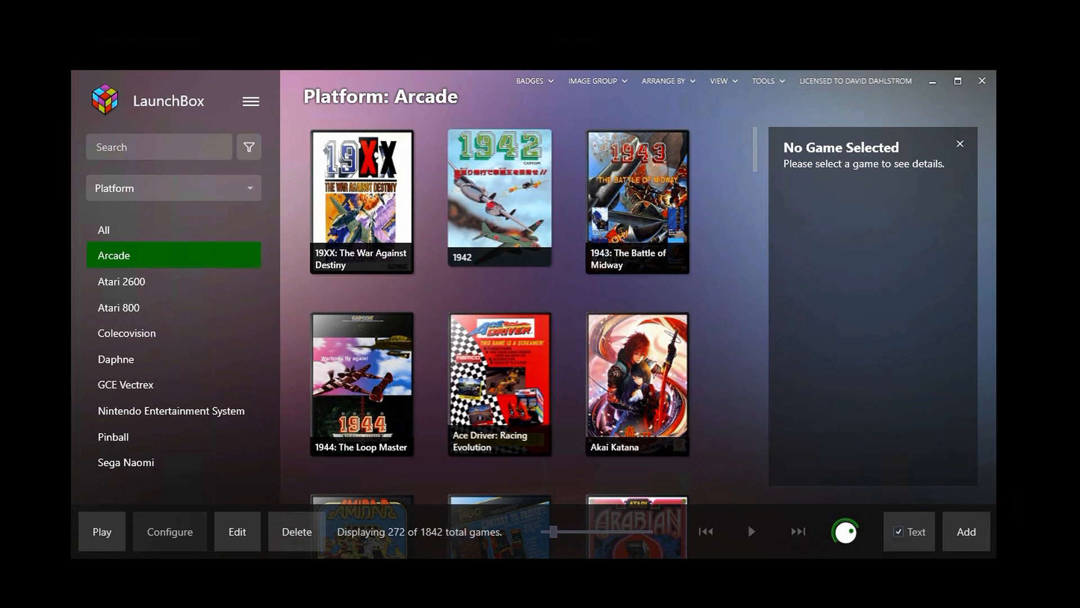
Reveal LaunchBox's Tools menu with its import, manage, audit and options entries
{"action": "left_click", "coordinate": [764, 81]}
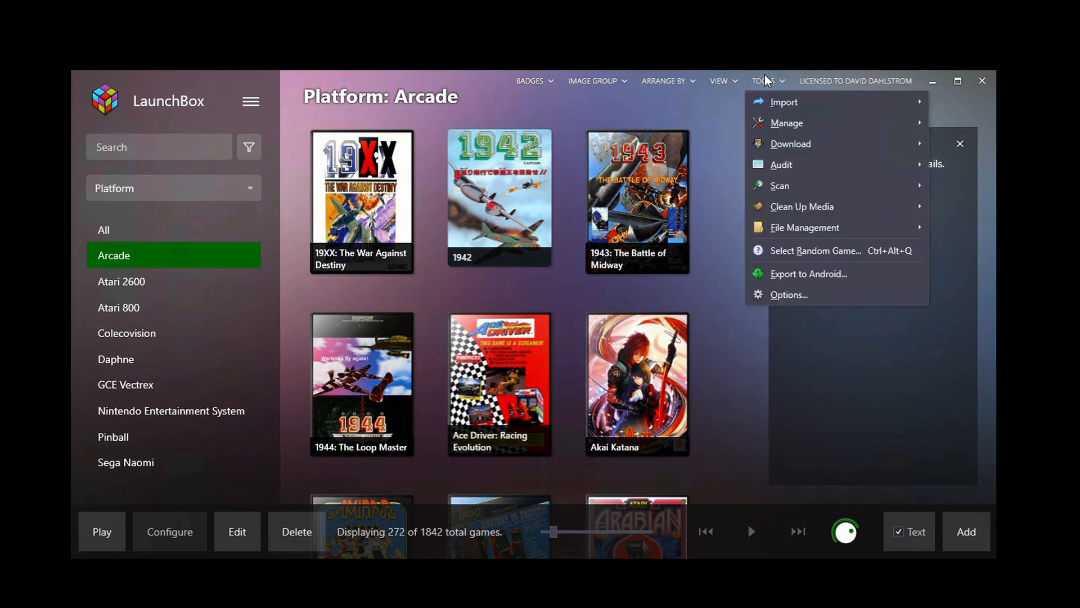
{"action": "mouse_move", "coordinate": [787, 123]}
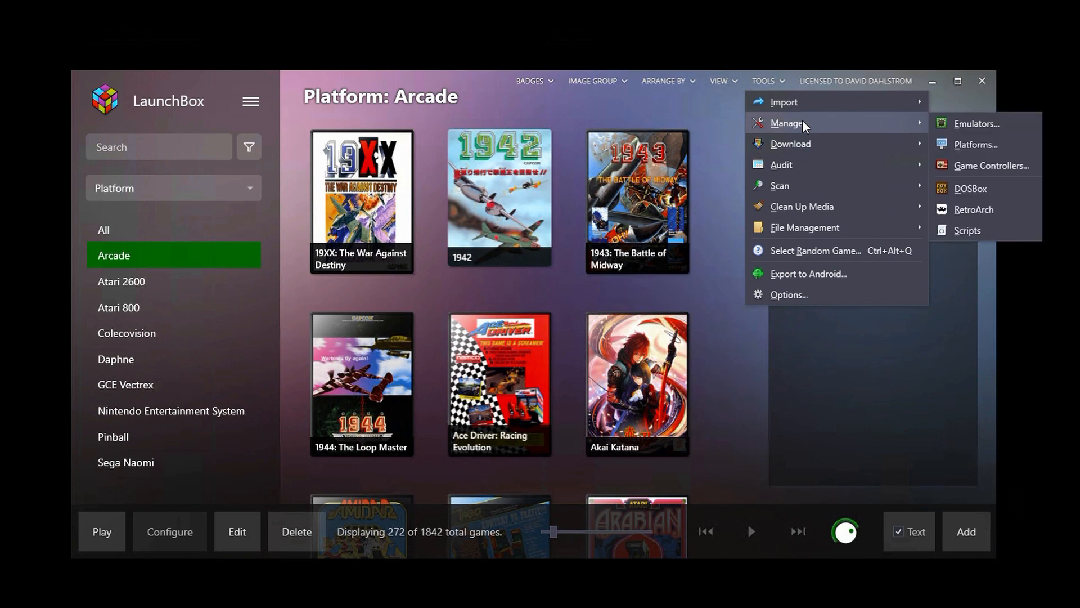
Select the ArcadeEIP emulator (..\arcadeEIP\eip.exe) in the Manage Emulators window
{"action": "left_click", "coordinate": [974, 123]}
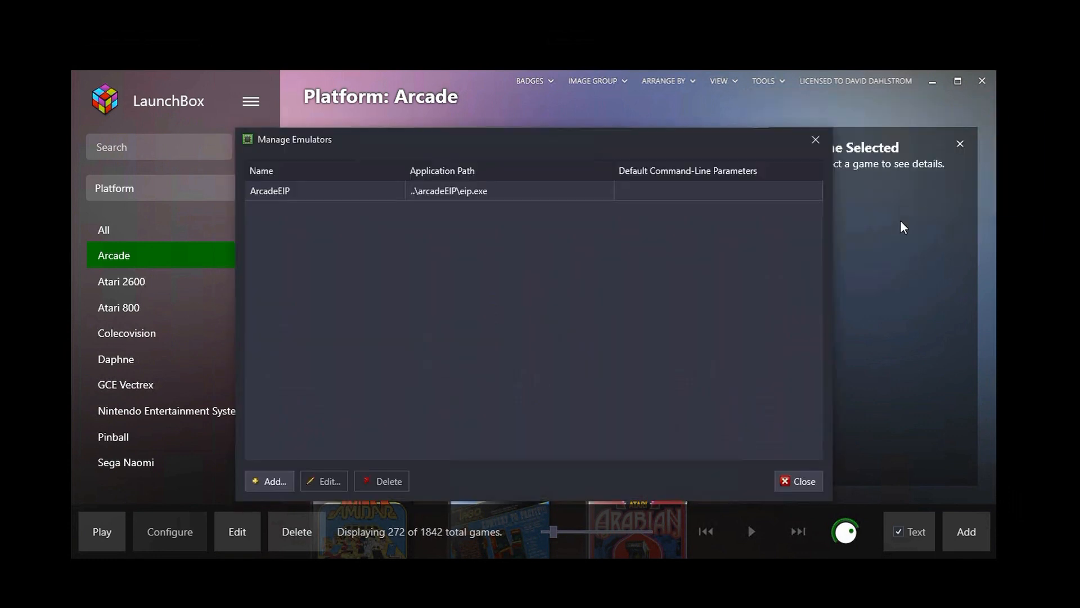
{"action": "left_click", "coordinate": [270, 192]}
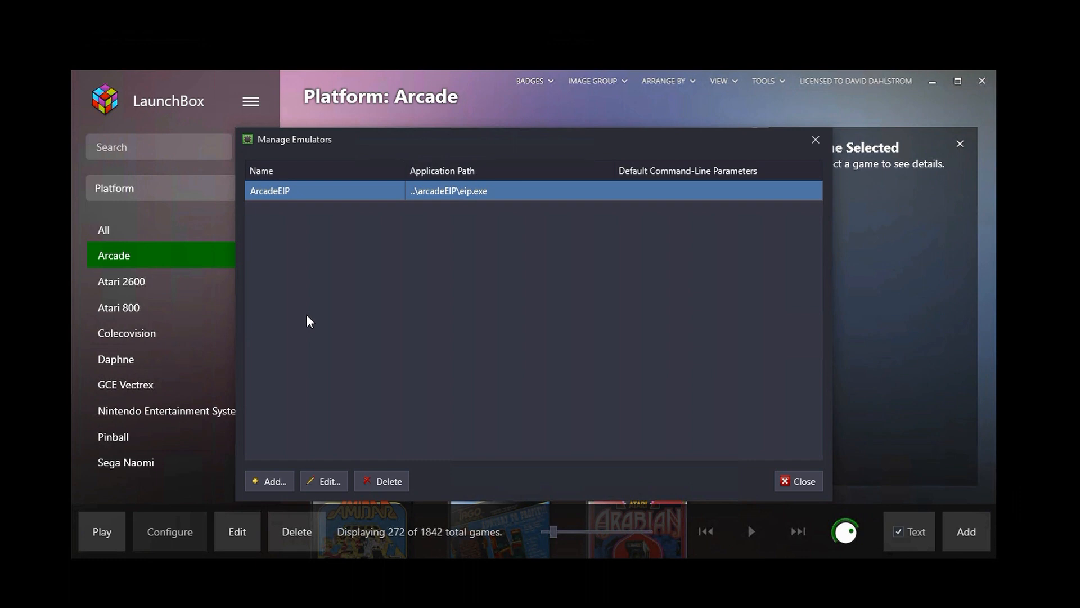
{"action": "mouse_move", "coordinate": [311, 275]}
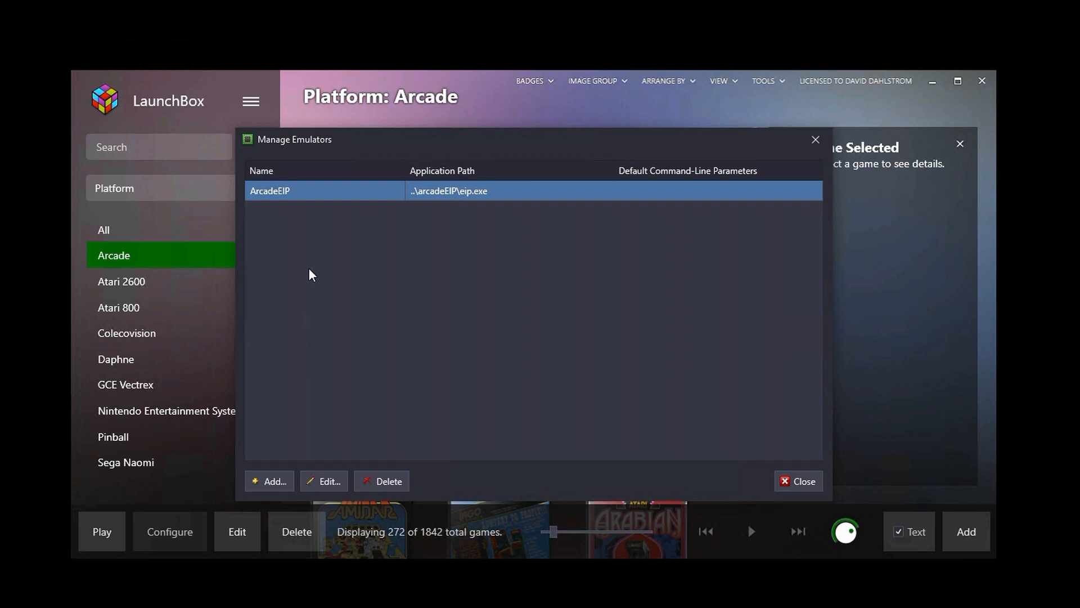
{"action": "mouse_move", "coordinate": [347, 501]}
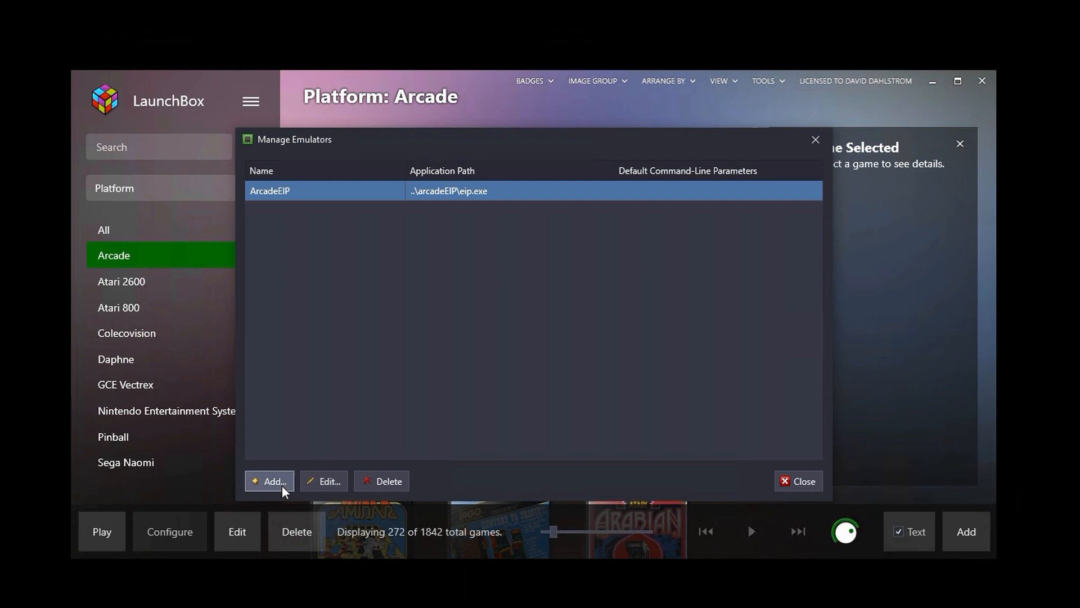
{"action": "mouse_move", "coordinate": [282, 490]}
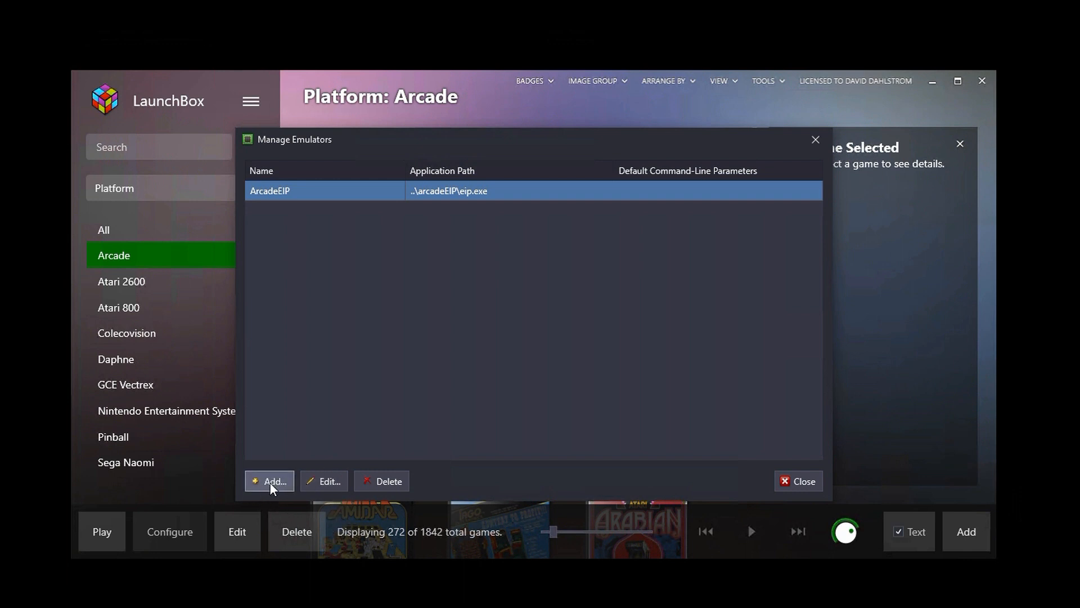
{"action": "mouse_move", "coordinate": [393, 499]}
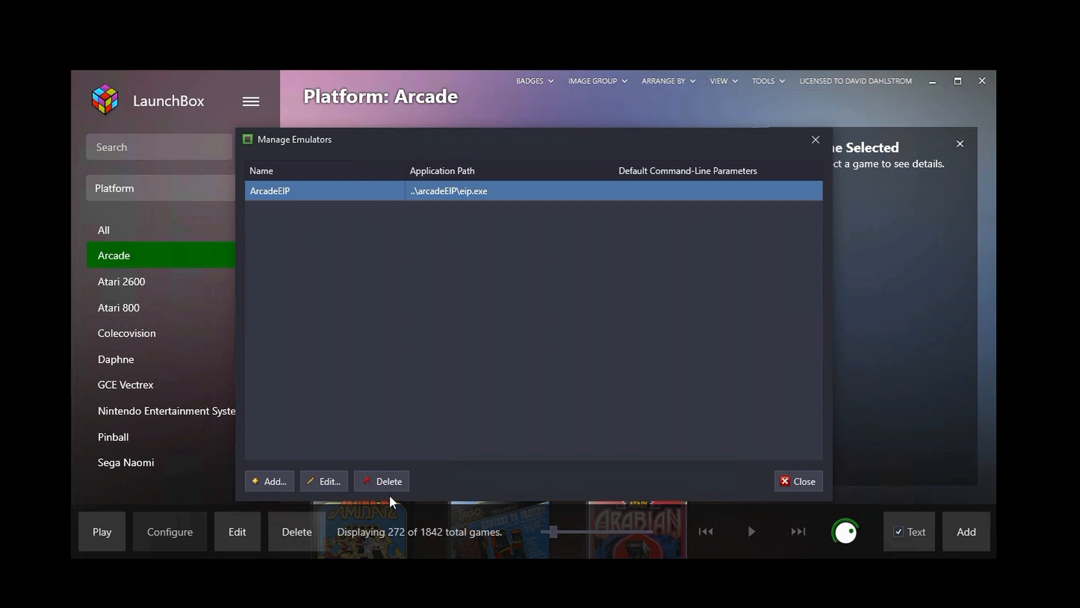
{"action": "left_click", "coordinate": [324, 480]}
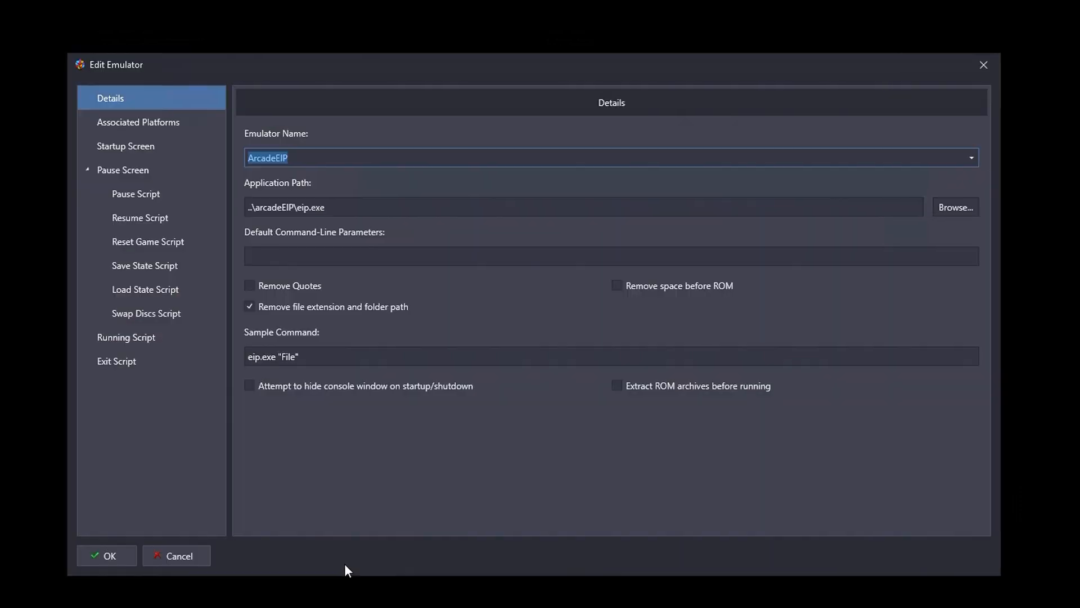
{"action": "mouse_move", "coordinate": [504, 515]}
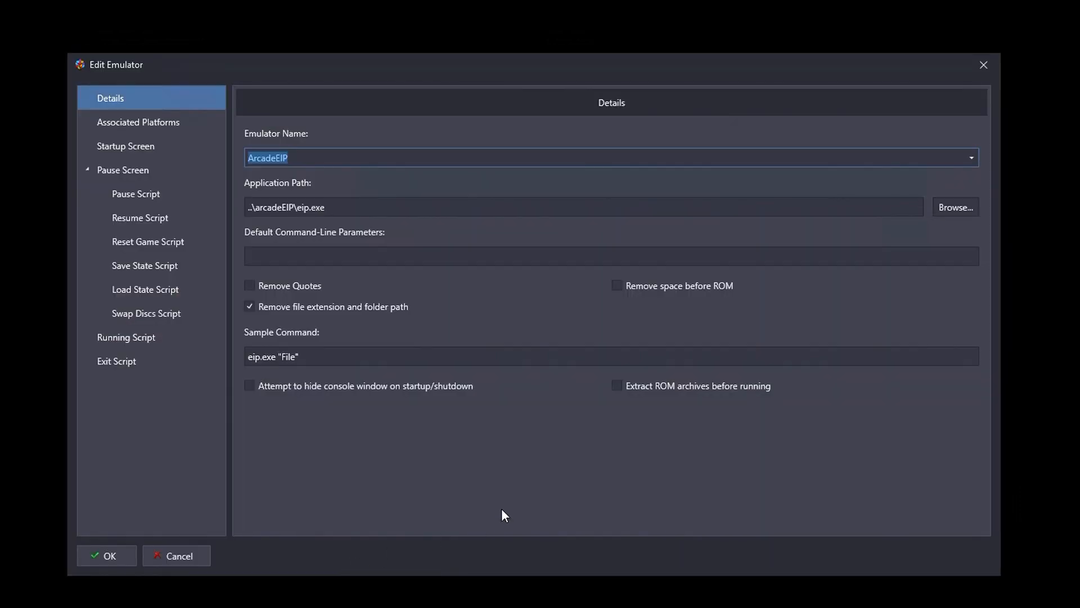
{"action": "left_click", "coordinate": [340, 159]}
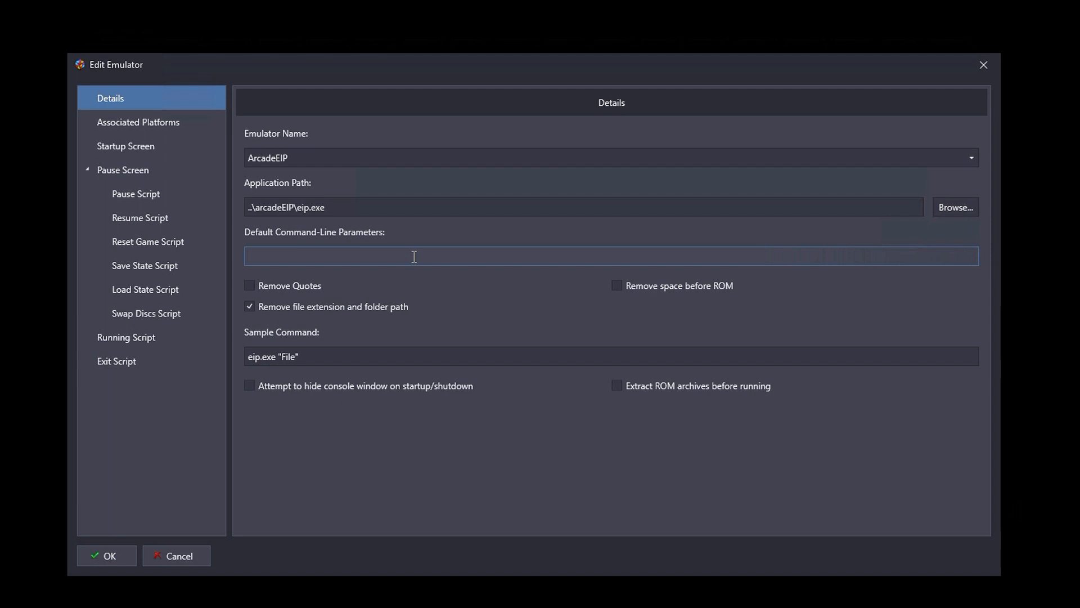
{"action": "mouse_move", "coordinate": [139, 121]}
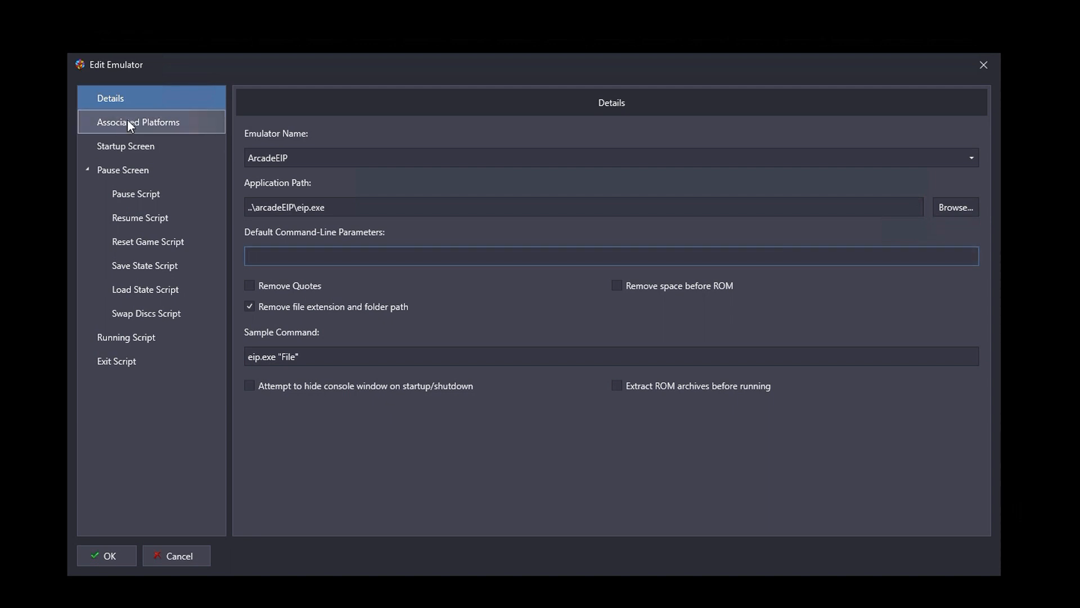
Review ArcadeEIP's associated platforms with command-line IDs like mame, atari2600 and nes
{"action": "left_click", "coordinate": [137, 122]}
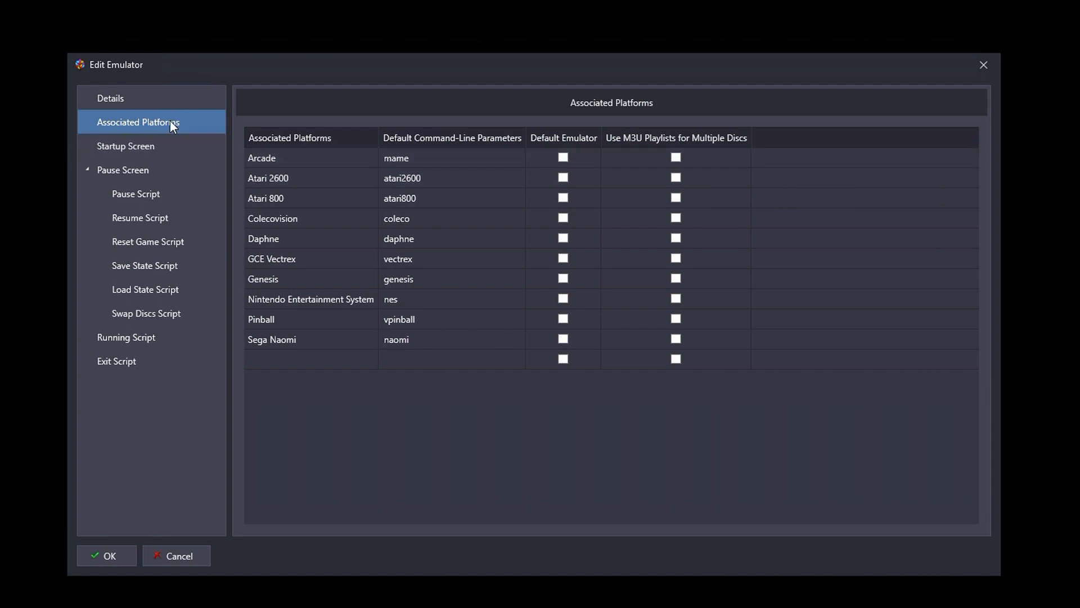
{"action": "mouse_move", "coordinate": [308, 161]}
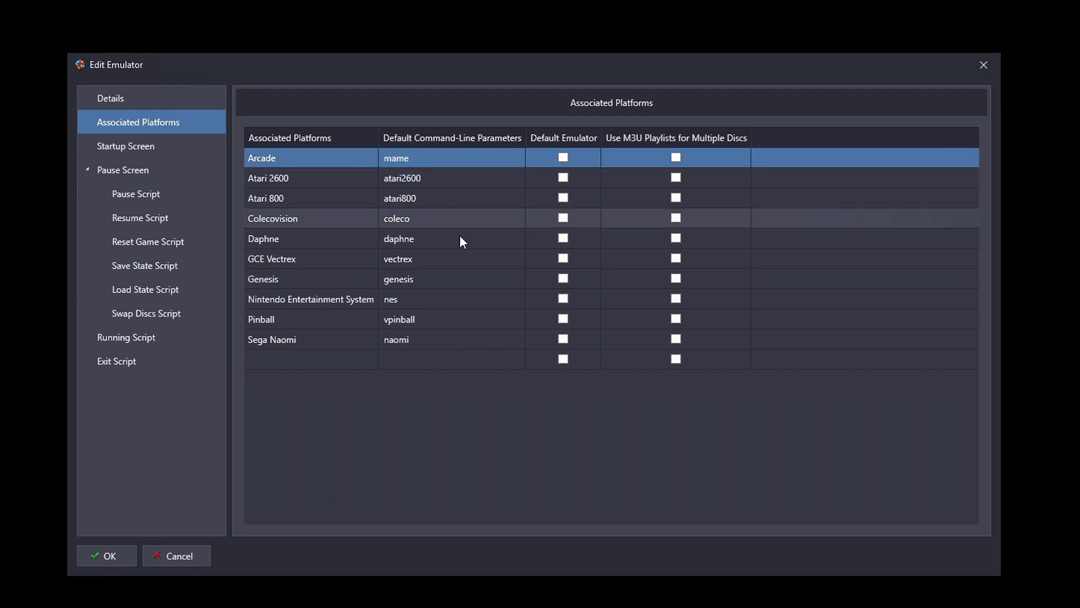
{"action": "mouse_move", "coordinate": [449, 198]}
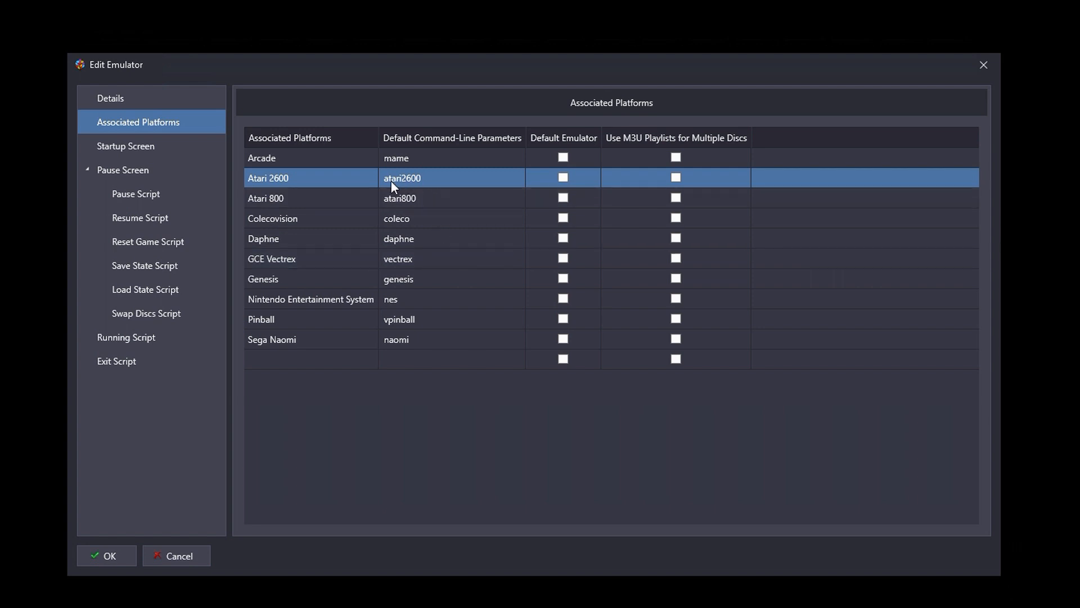
{"action": "mouse_move", "coordinate": [419, 184]}
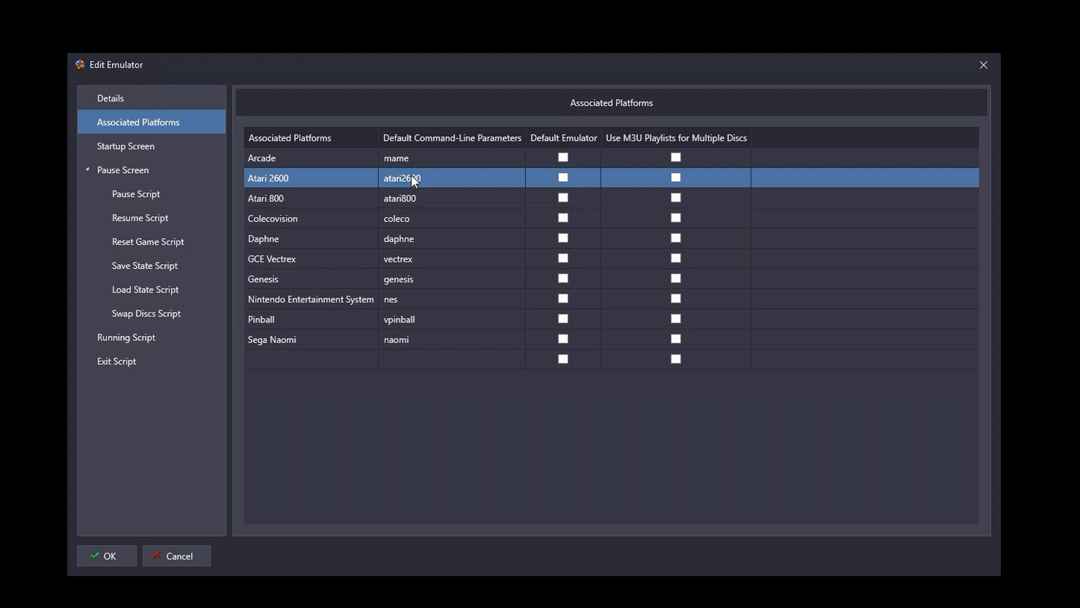
{"action": "mouse_move", "coordinate": [410, 180]}
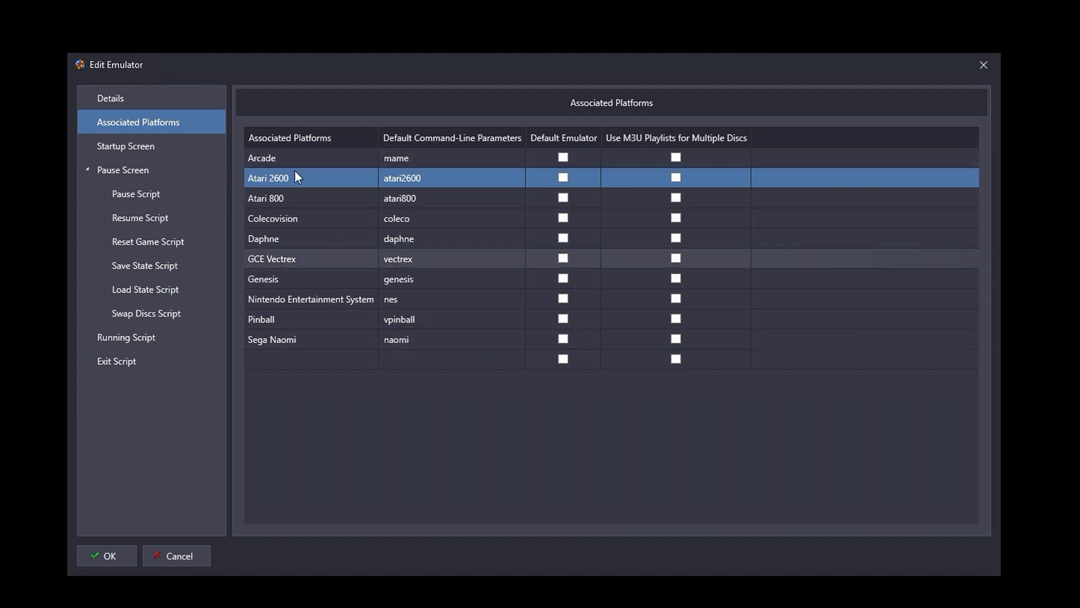
In ArcadeEIP's details, toggle 'Remove file extension and folder path' off and back on, comparing the sample command
{"action": "left_click", "coordinate": [110, 98]}
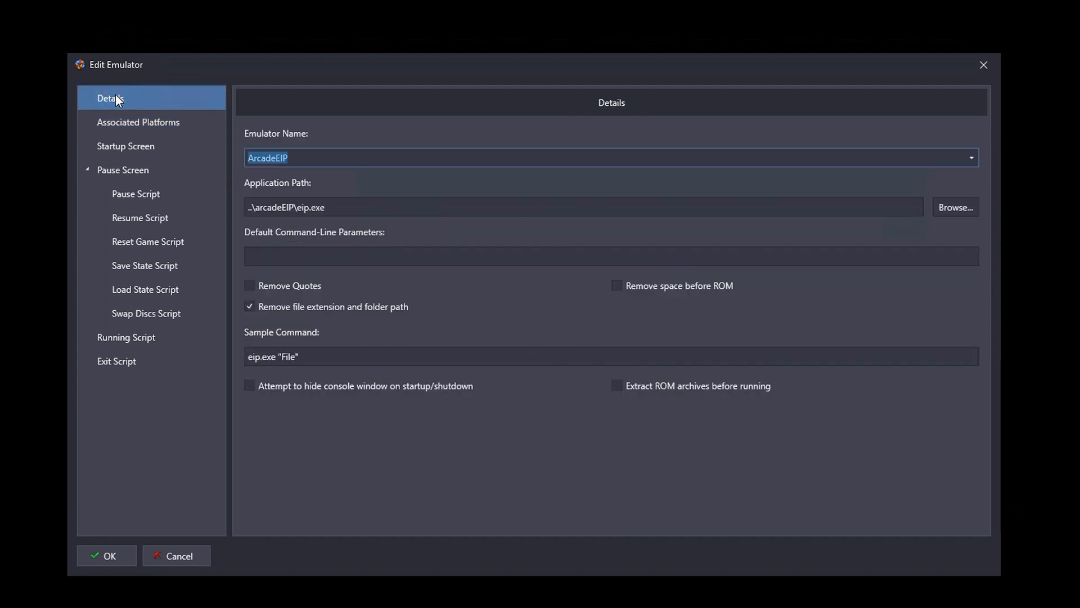
{"action": "mouse_move", "coordinate": [508, 317]}
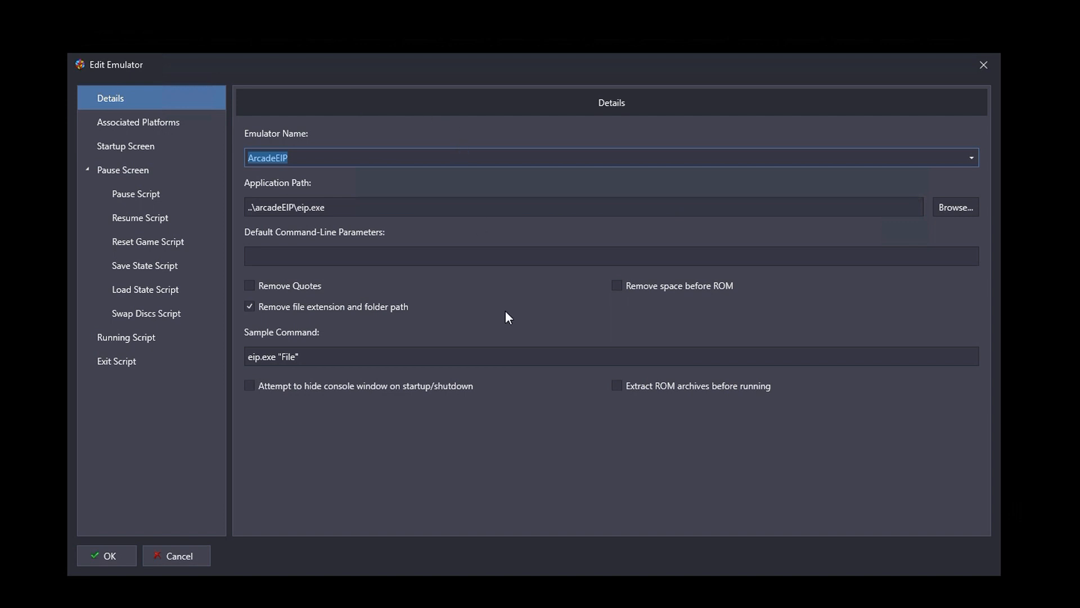
{"action": "mouse_move", "coordinate": [377, 276]}
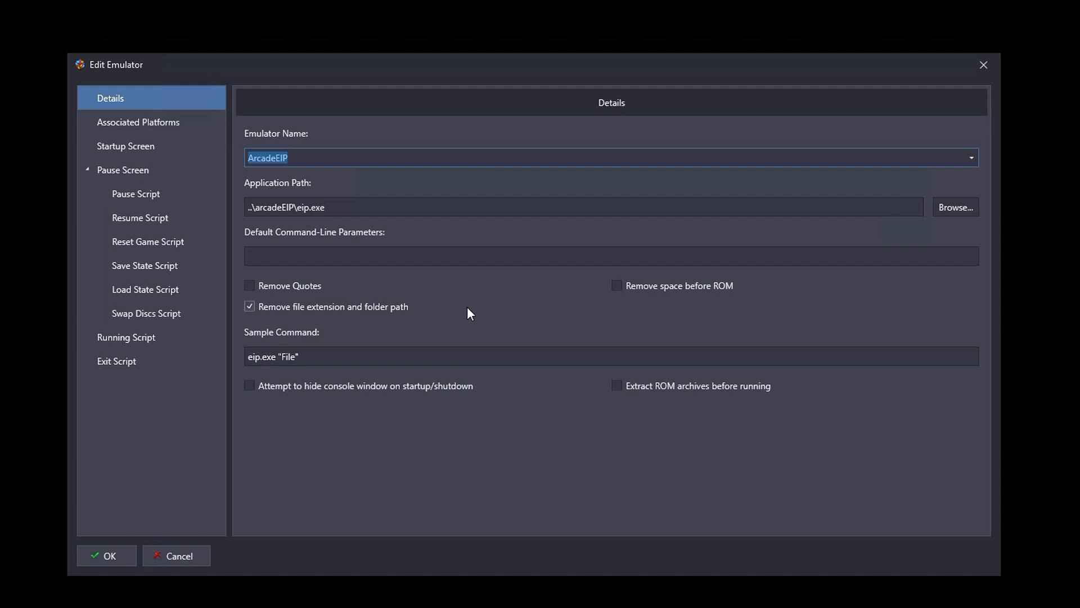
{"action": "left_click", "coordinate": [250, 306]}
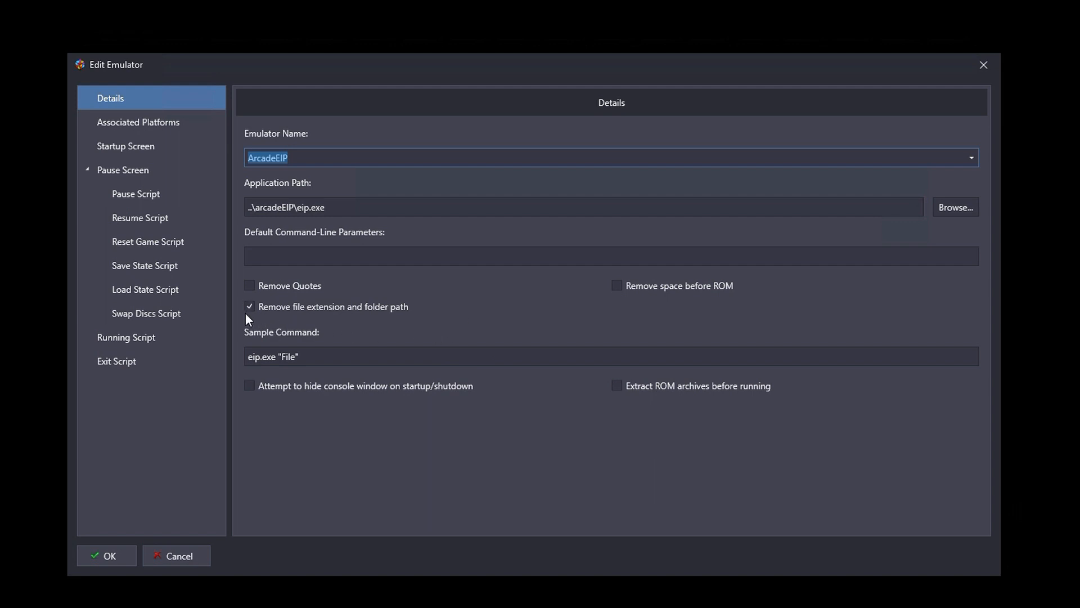
{"action": "left_click", "coordinate": [250, 306]}
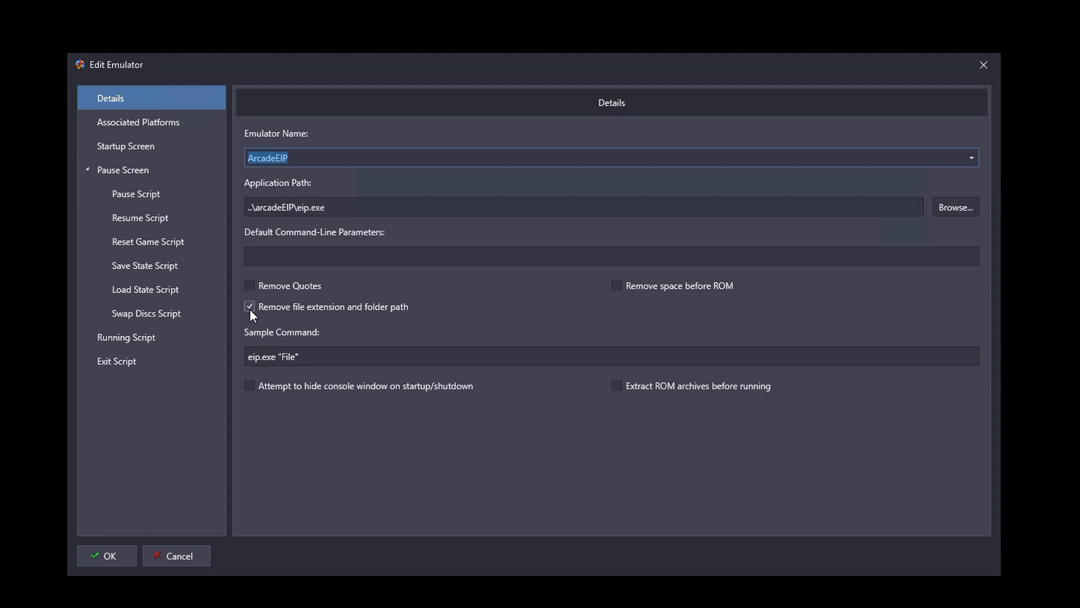
{"action": "left_click", "coordinate": [250, 306]}
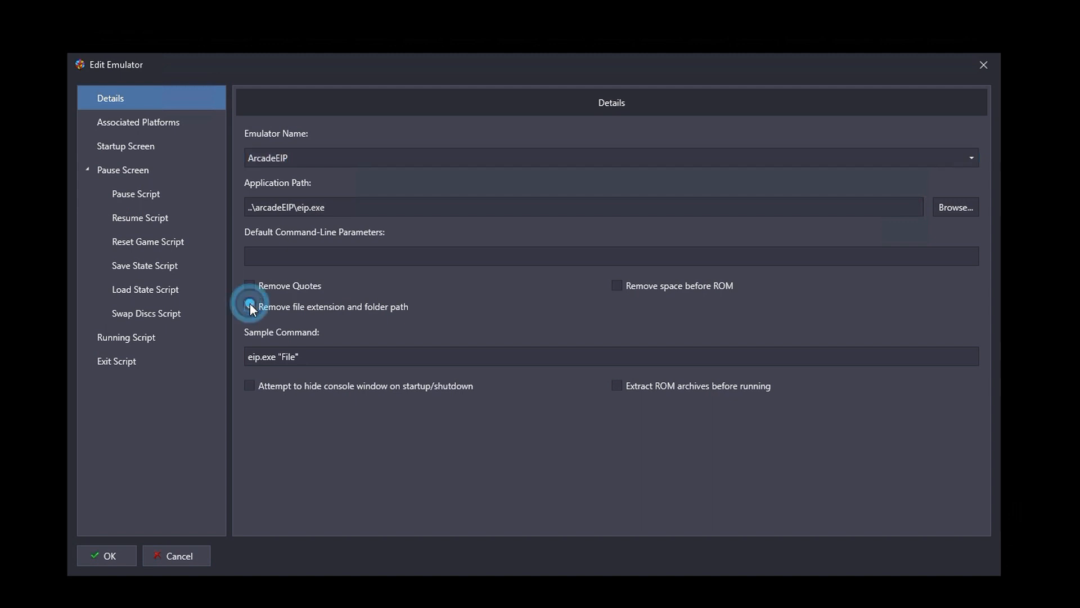
{"action": "left_click", "coordinate": [250, 306]}
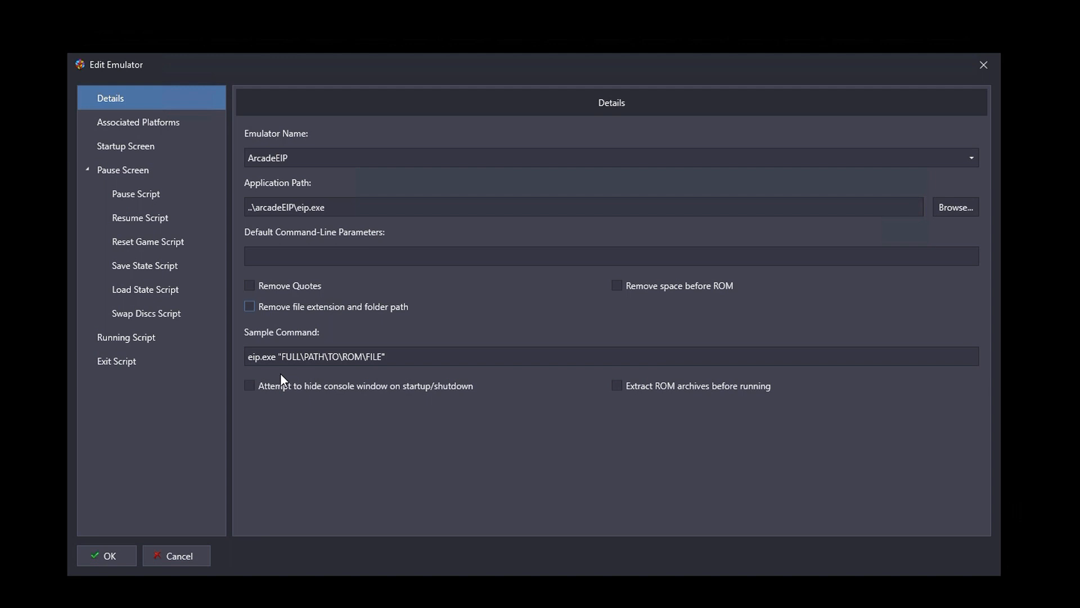
{"action": "mouse_move", "coordinate": [345, 381]}
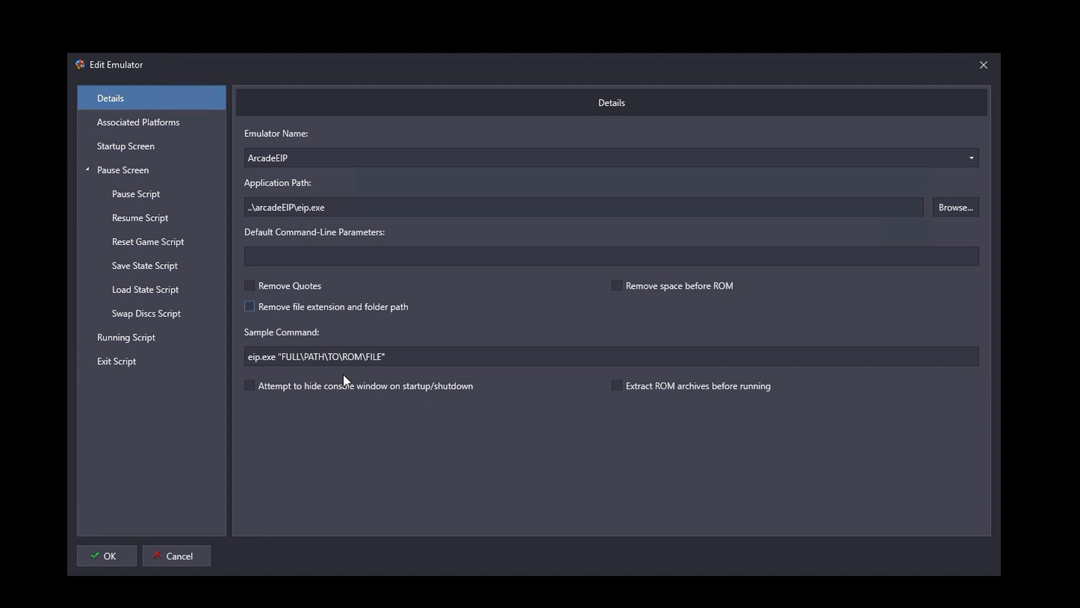
{"action": "mouse_move", "coordinate": [385, 377]}
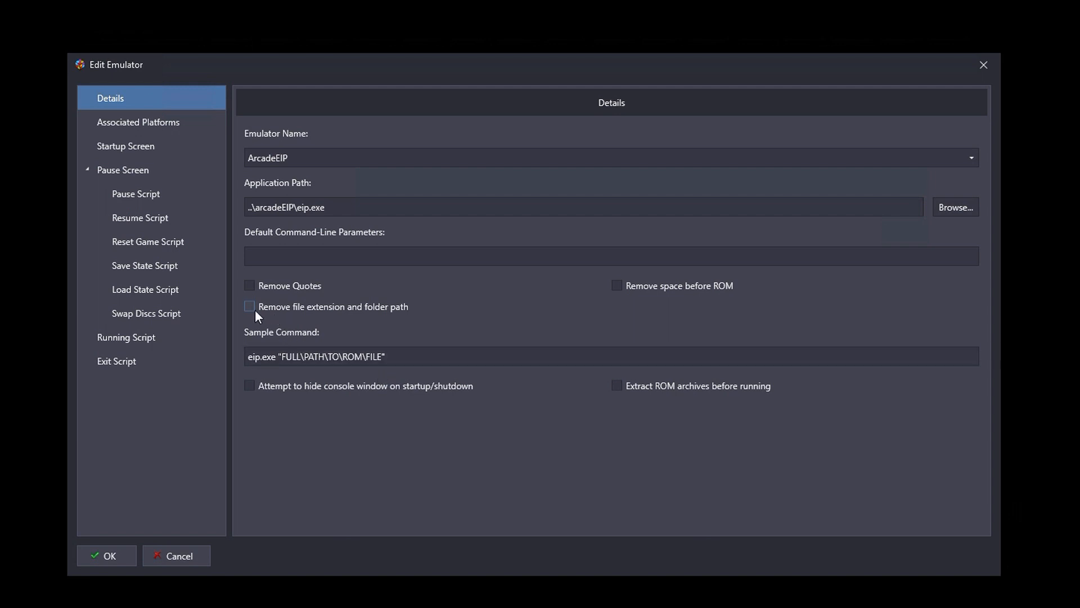
{"action": "left_click", "coordinate": [250, 306]}
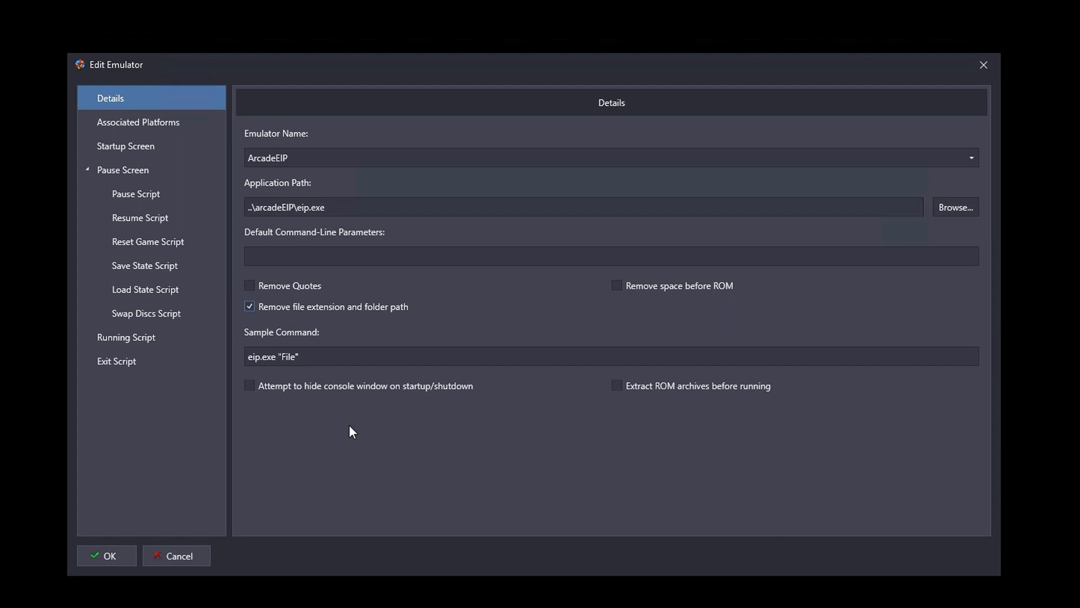
Save ArcadeEIP's settings and close the emulator manager, returning to the Arcade library
{"action": "left_click", "coordinate": [106, 555]}
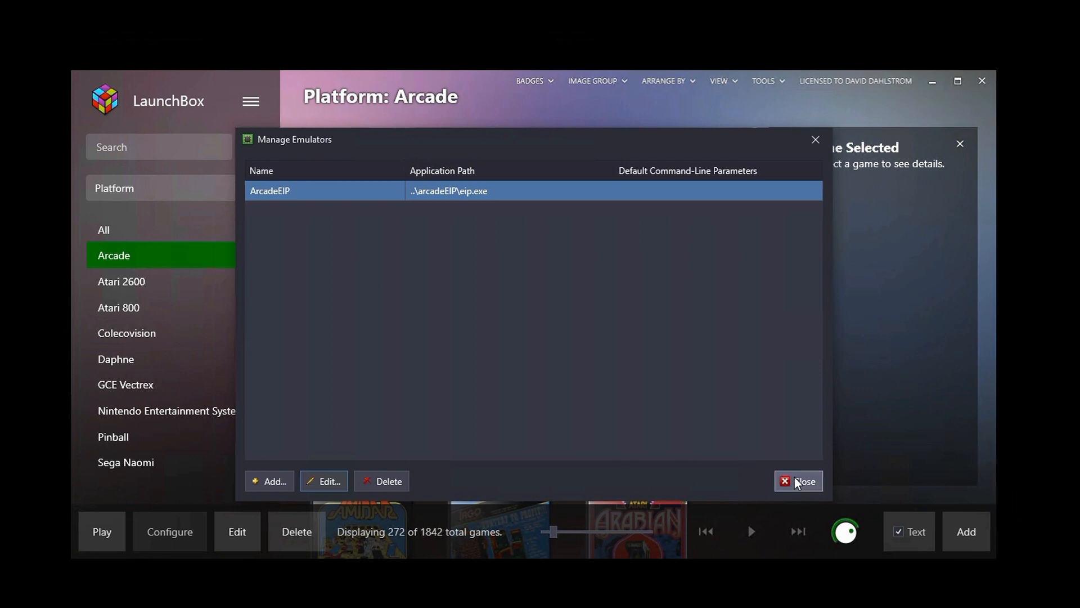
{"action": "left_click", "coordinate": [797, 481]}
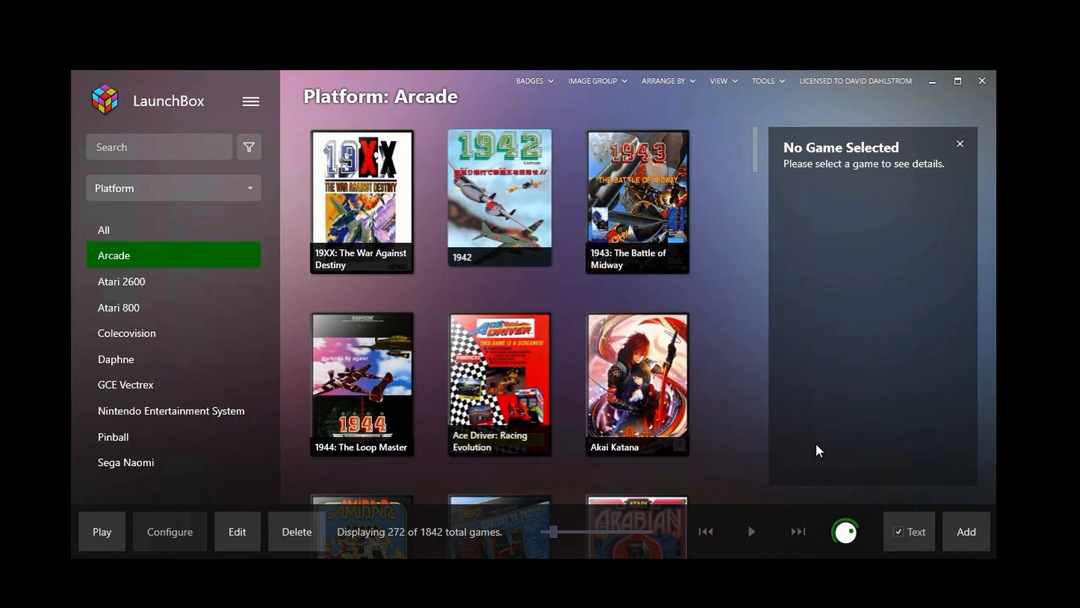
{"action": "mouse_move", "coordinate": [289, 285]}
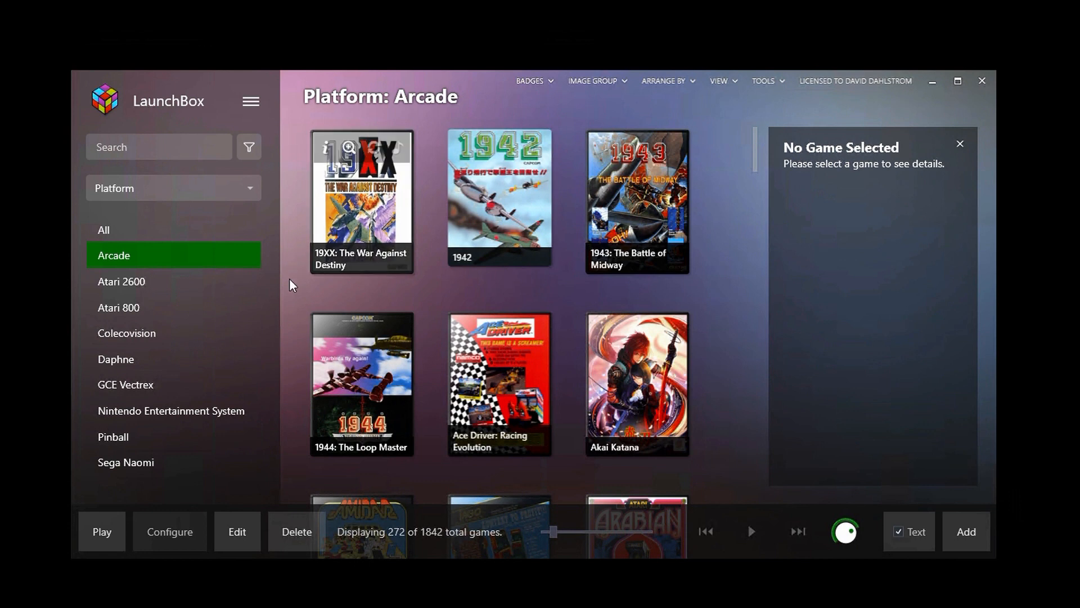
{"action": "mouse_move", "coordinate": [707, 466]}
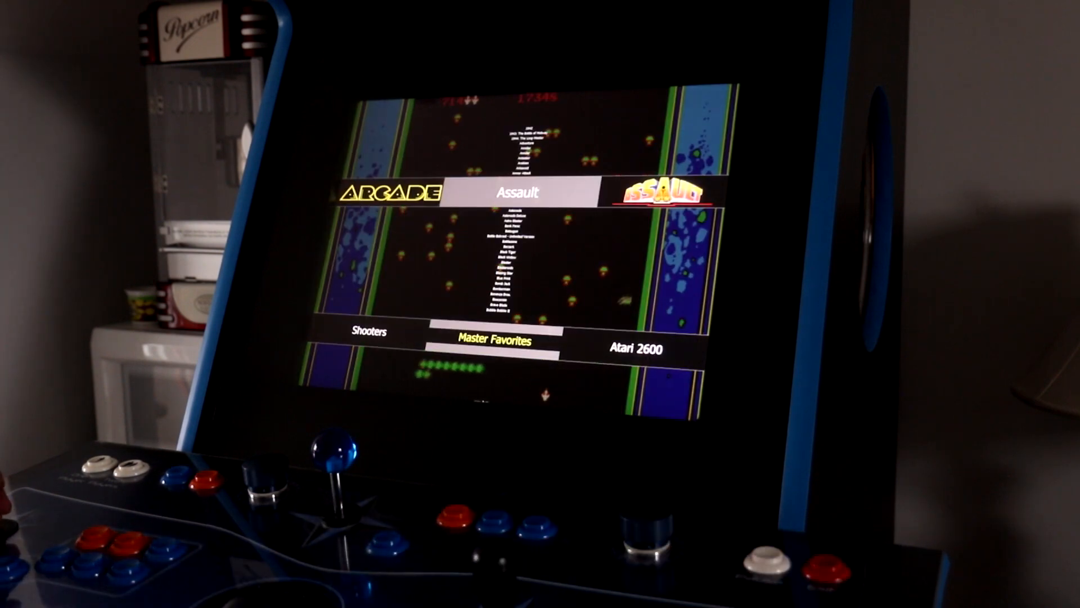
Scroll the cabinet's BigBox Arcade wheel to Asteroids Deluxe
{"action": "key", "text": "Down"}
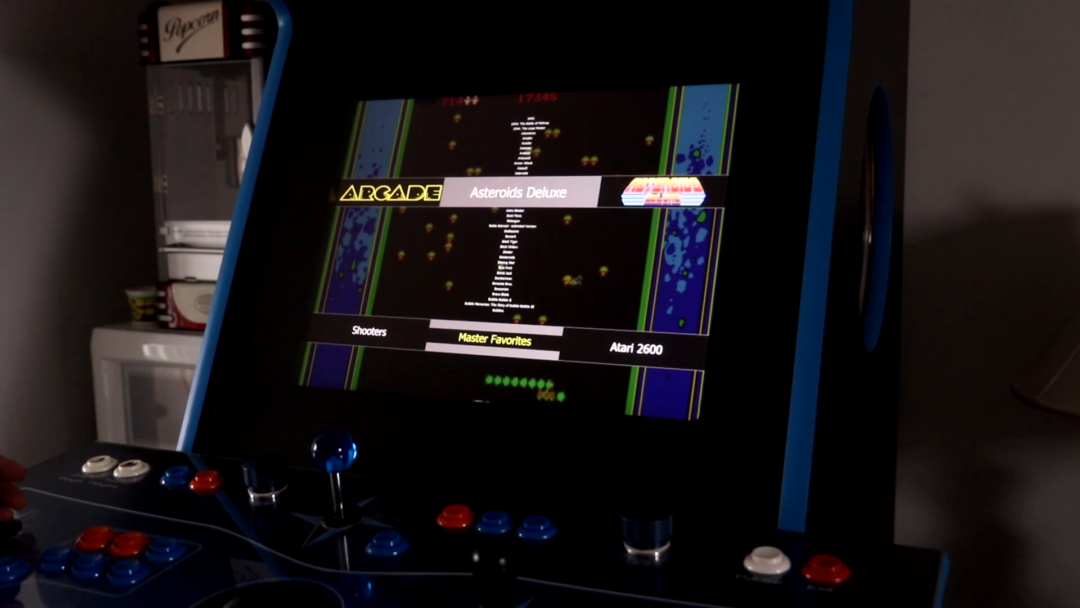